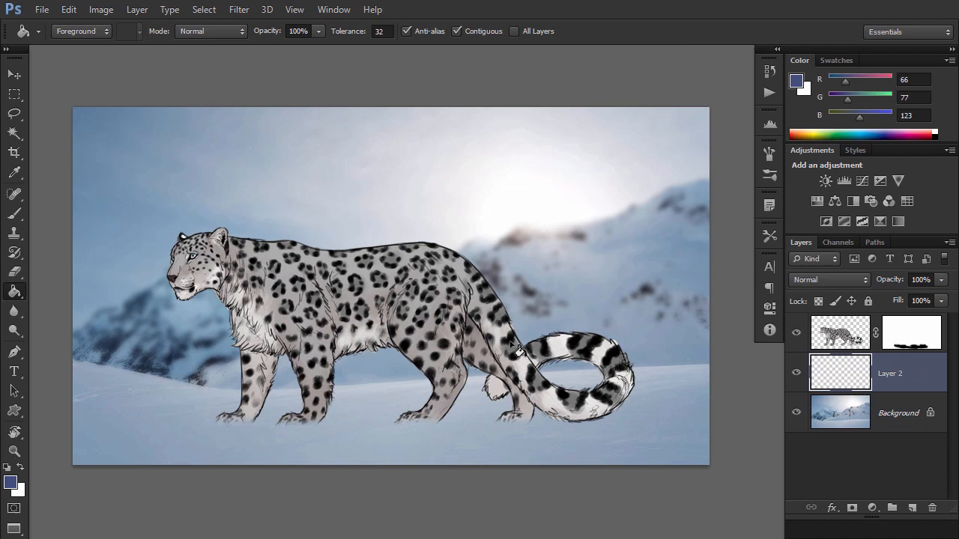
Switch to the document holding the black snow leopard line drawing.
click(828, 280)
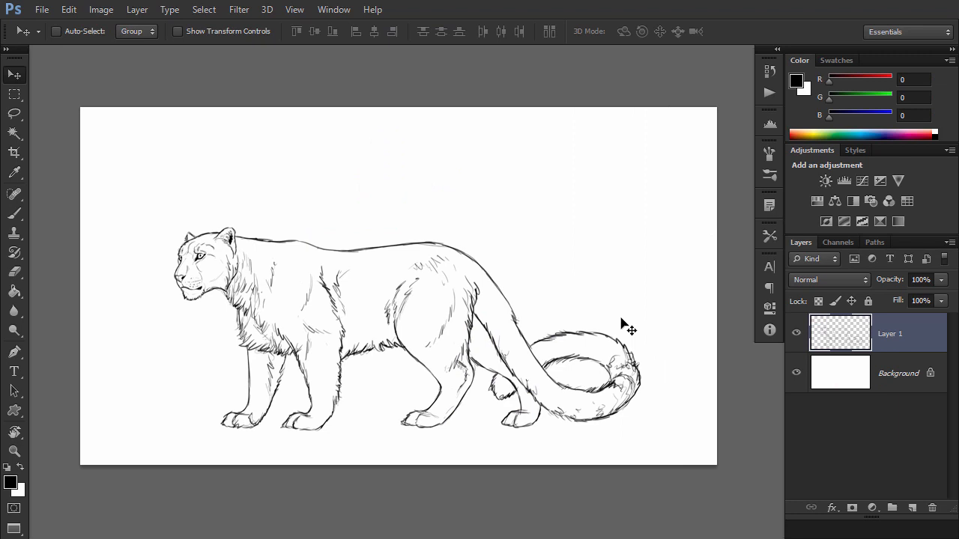
click(13, 272)
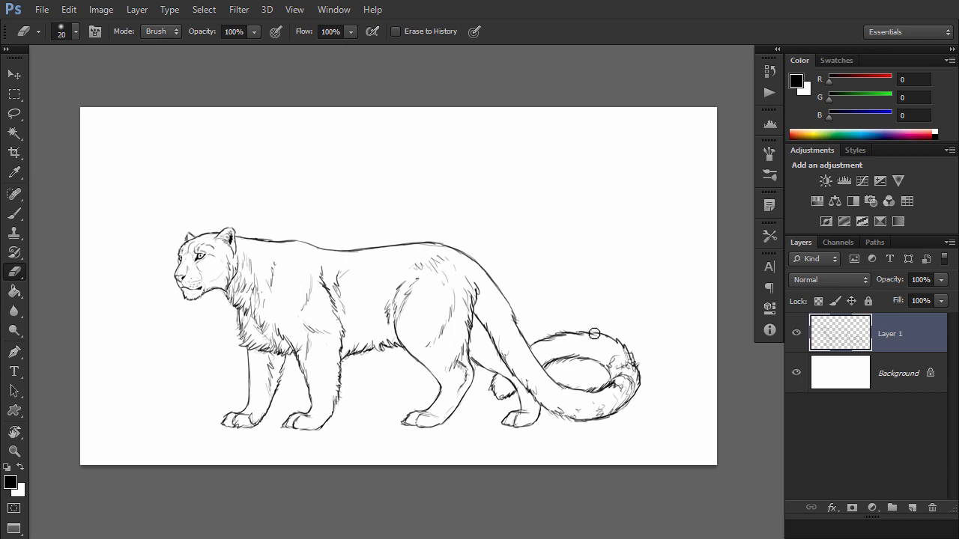
mouse_move(640, 311)
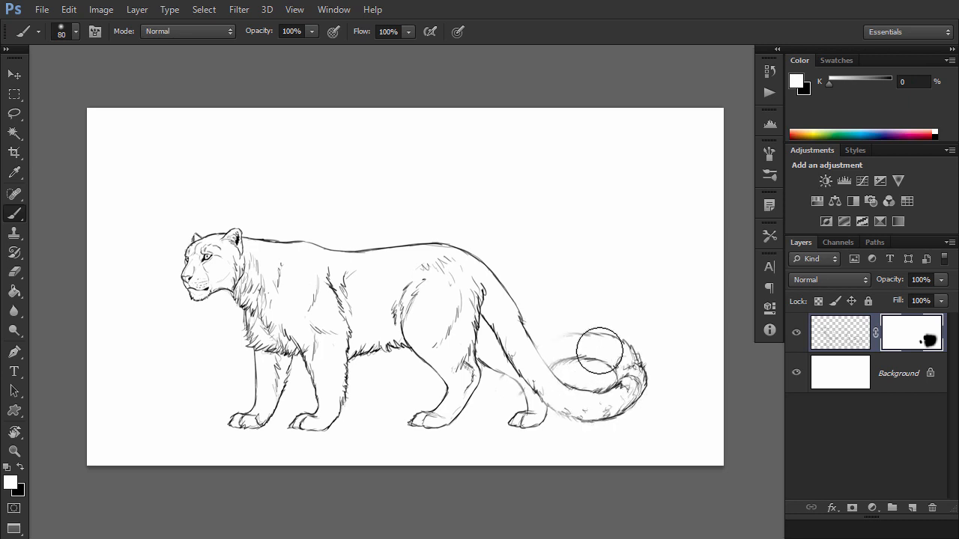
Paint black over the leopard's tail on the layer mask to hide more tail lines.
drag(599, 352, 595, 419)
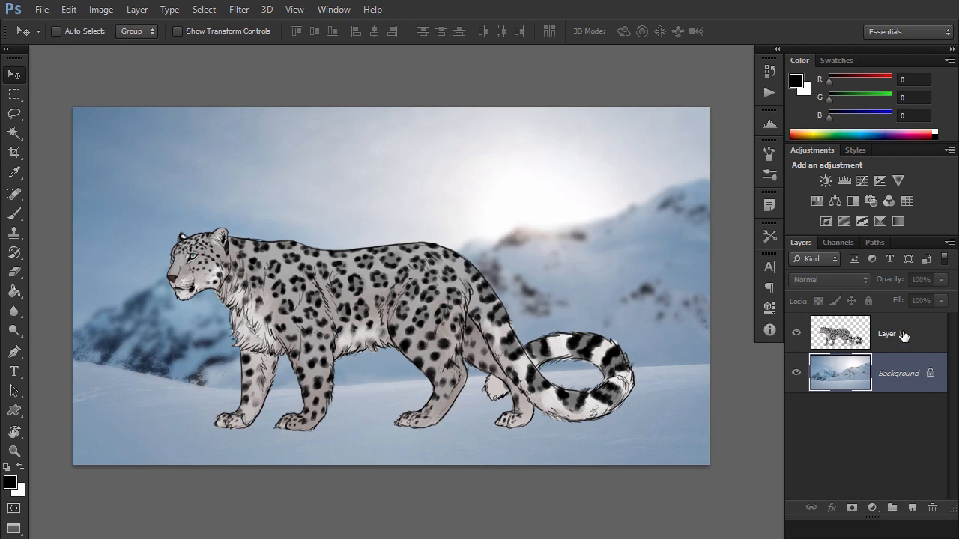
Select the coloured leopard Layer 1, add a layer mask, then reselect the image thumbnail.
click(886, 333)
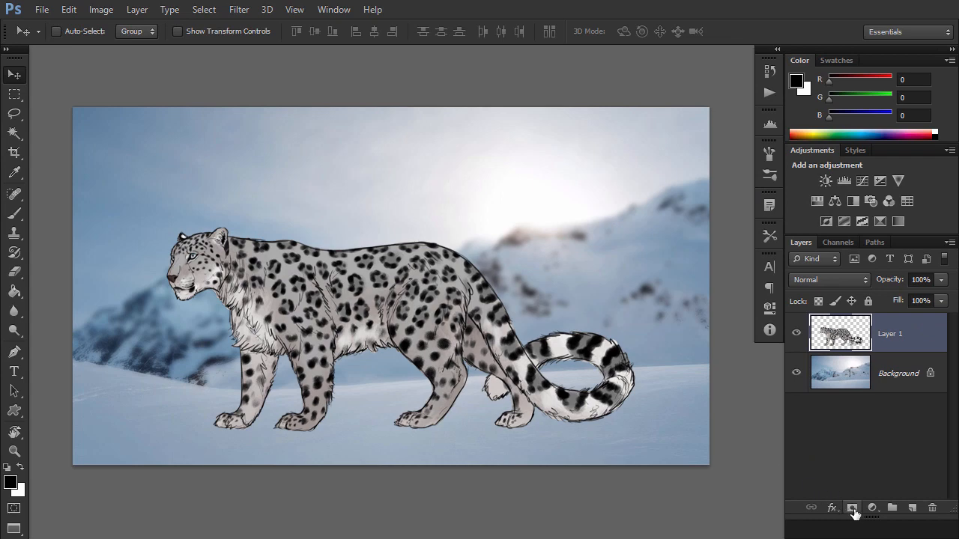
click(852, 508)
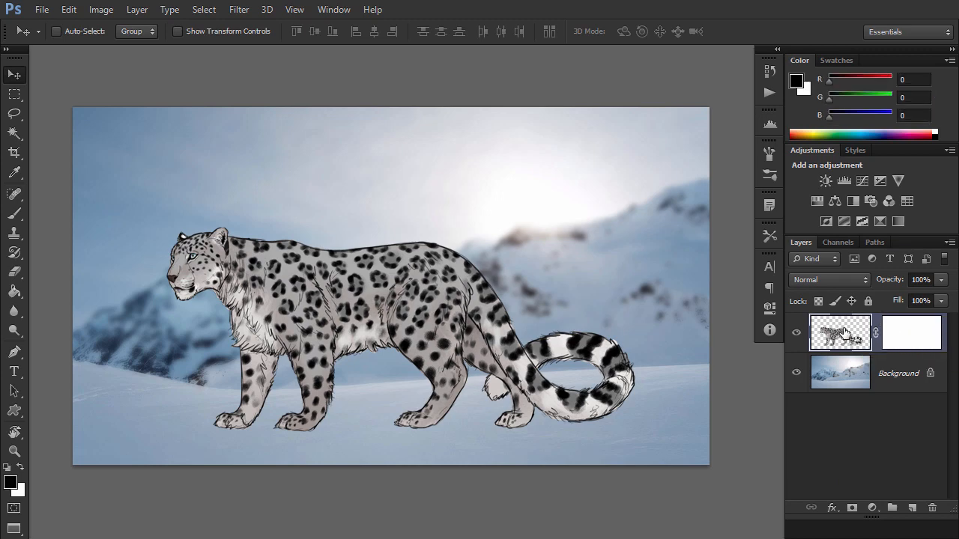
click(911, 332)
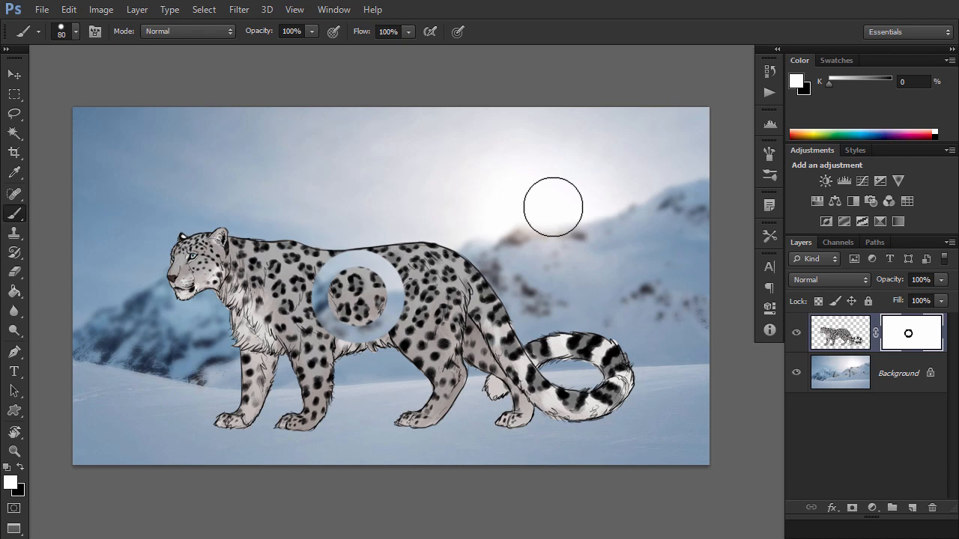
Restore the hidden body ring with white and make the torso semi-transparent with grey.
drag(360, 254, 359, 329)
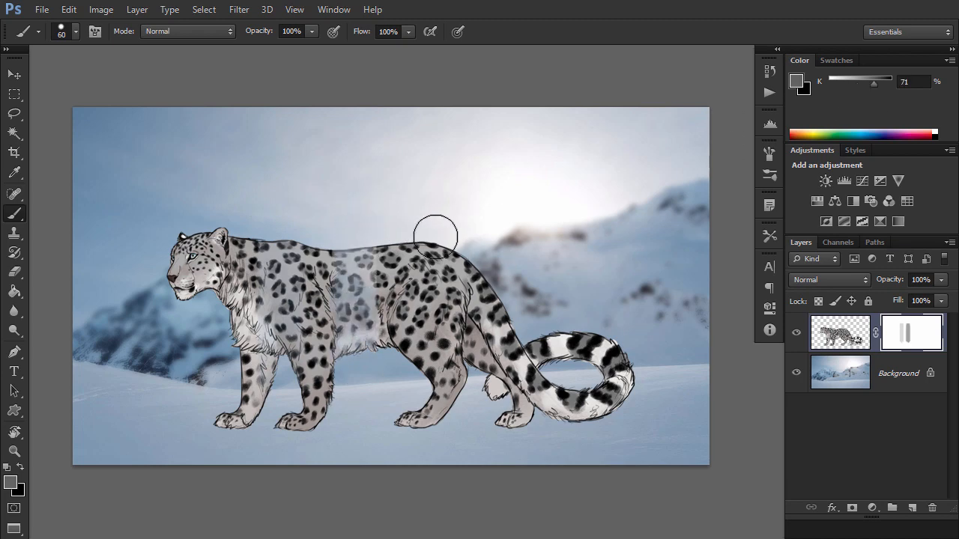
drag(436, 236, 503, 322)
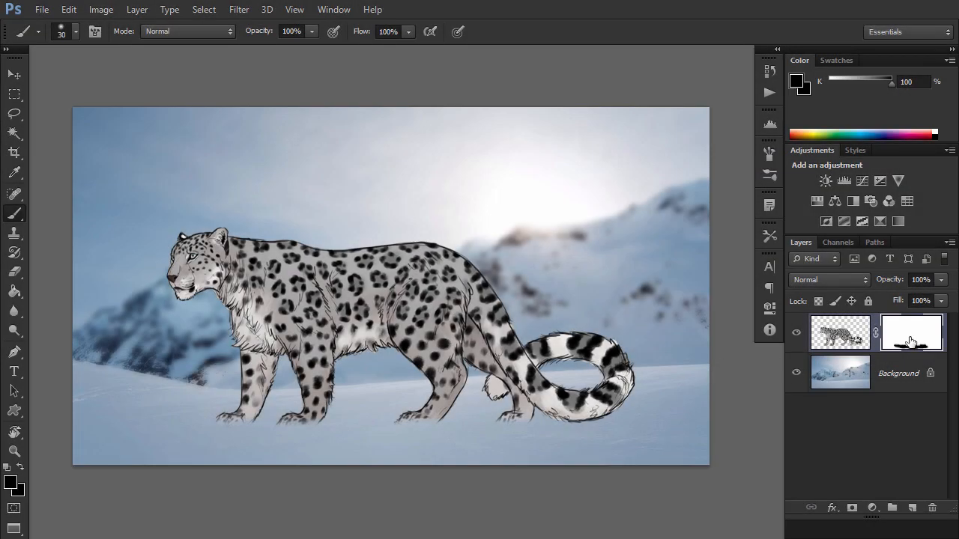
Temporarily disable the leopard's layer mask, then turn it back on.
right_click(911, 333)
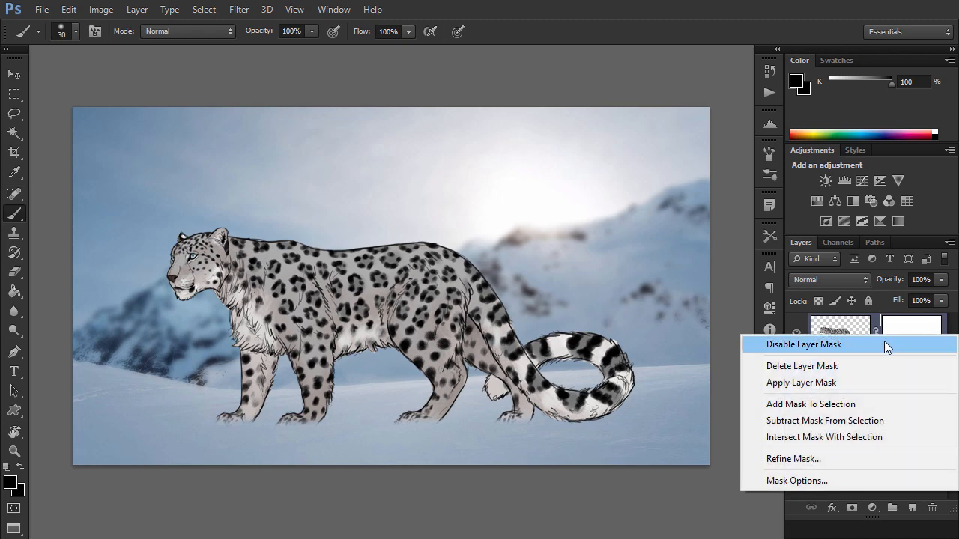
click(804, 344)
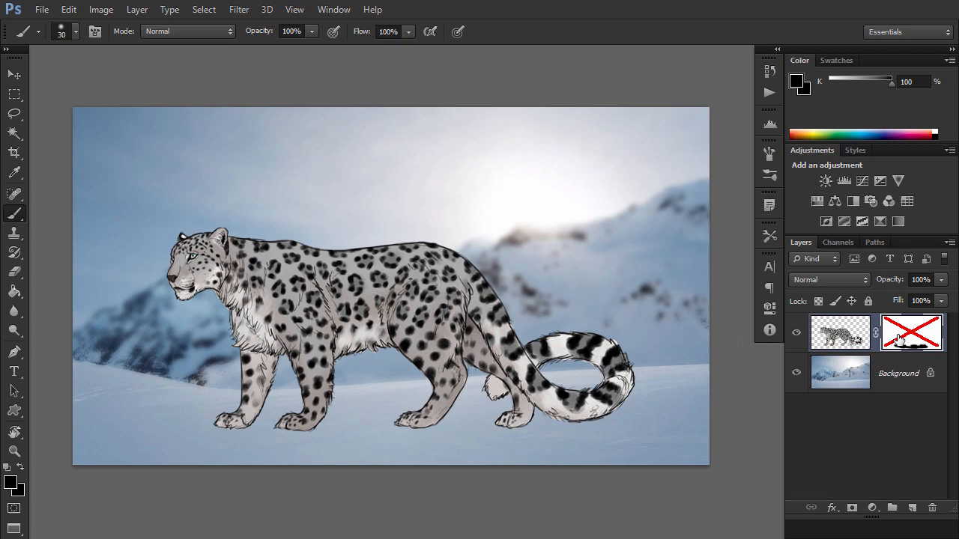
click(911, 332)
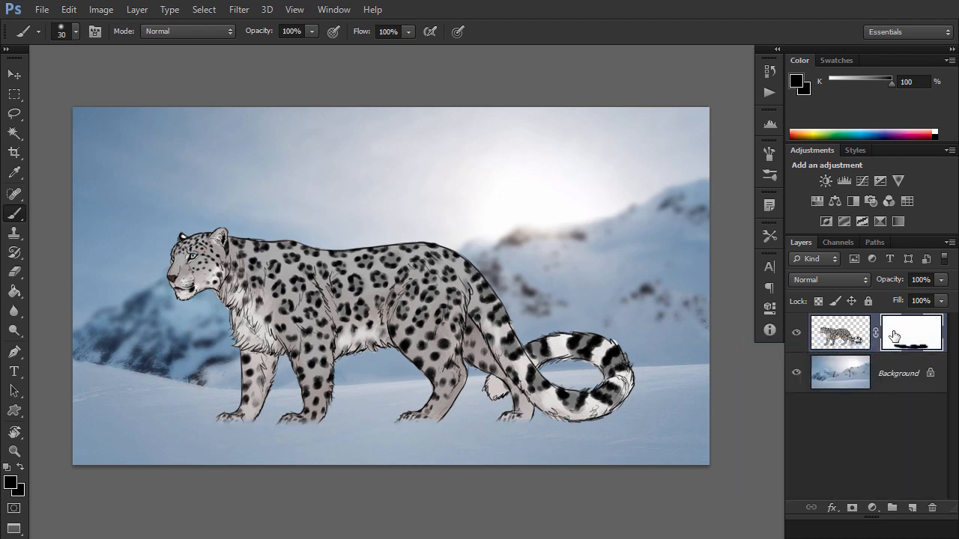
Try Delete and Apply Layer Mask on the leopard, then hide the snowy Background layer.
right_click(910, 333)
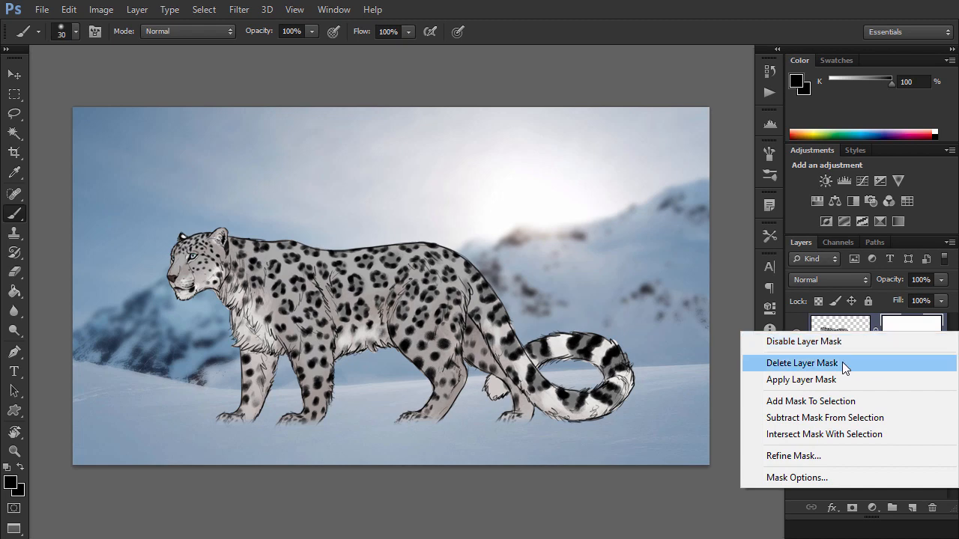
click(801, 363)
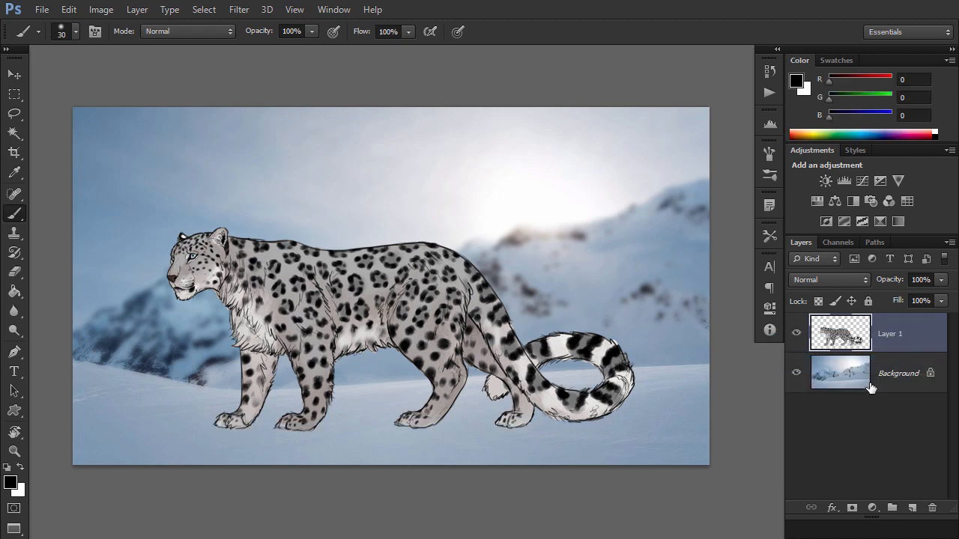
right_click(911, 333)
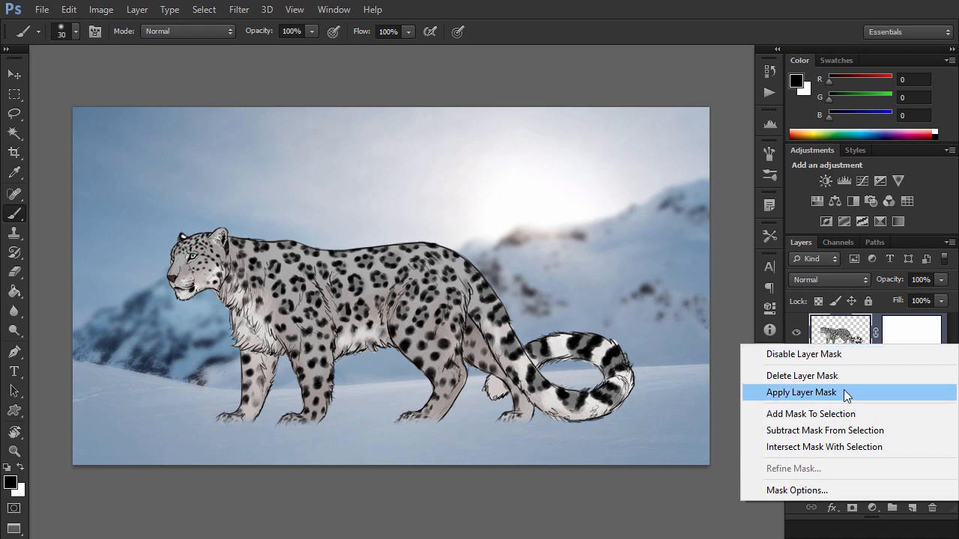
click(801, 392)
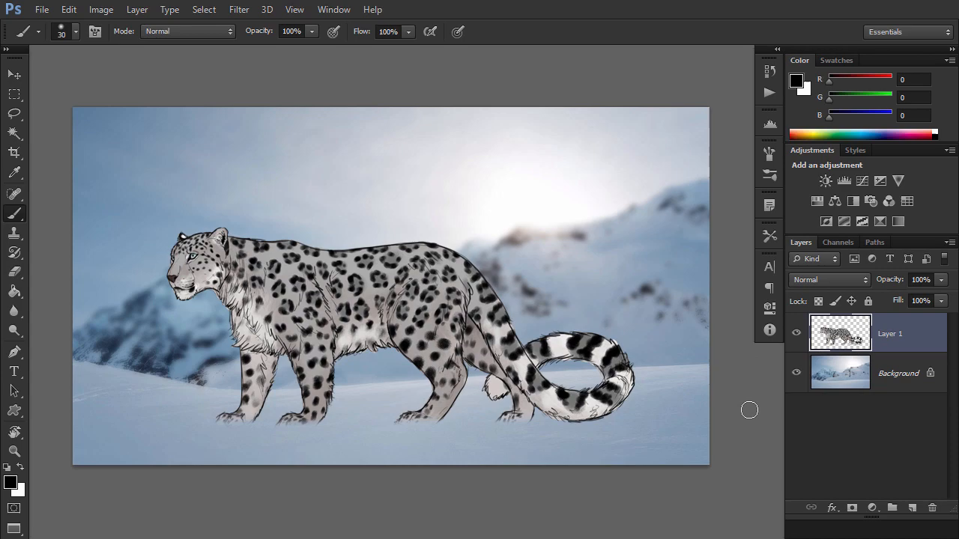
click(871, 508)
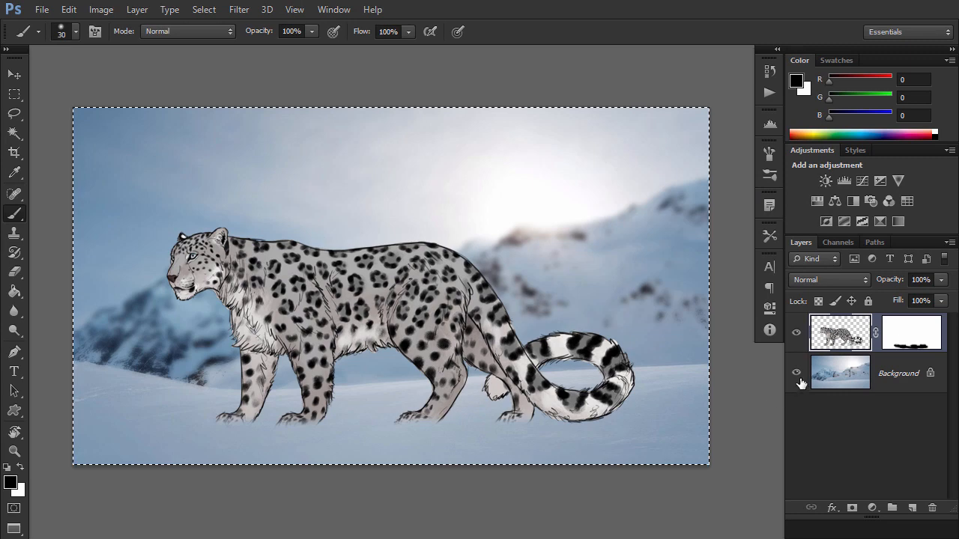
click(797, 372)
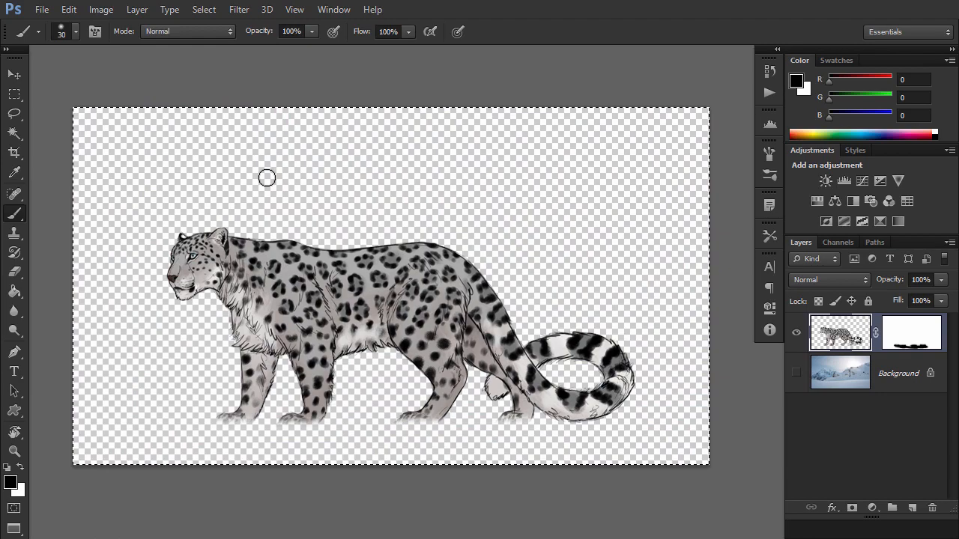
mouse_move(635, 310)
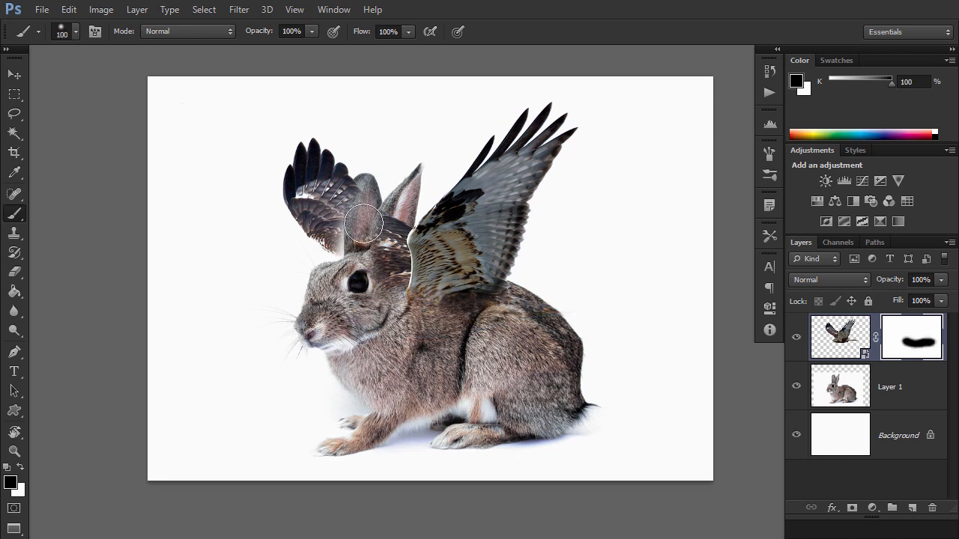
Paint black on the wings mask where the wing covers the rabbit's ear.
drag(365, 222, 379, 282)
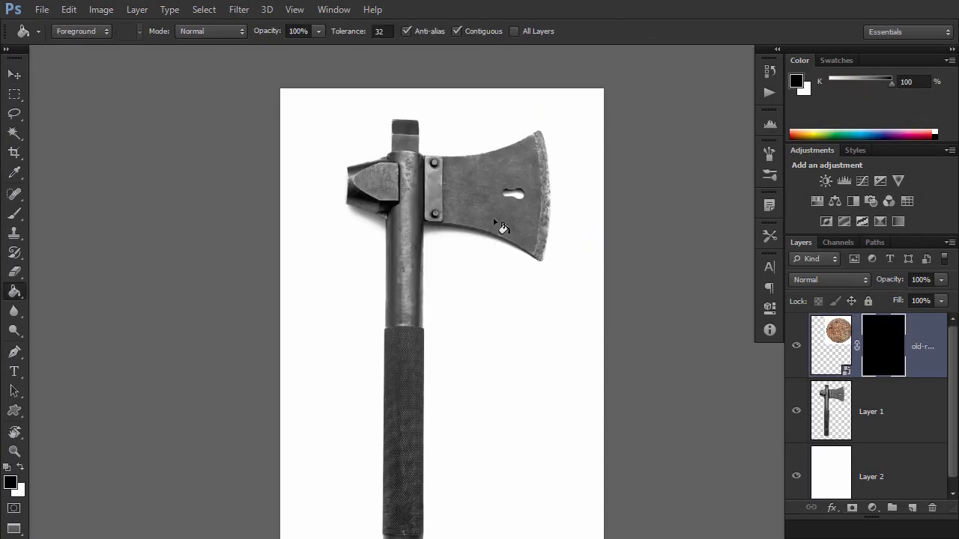
Fill the axe blade area on the texture layer's black mask with the Paint Bucket.
click(15, 214)
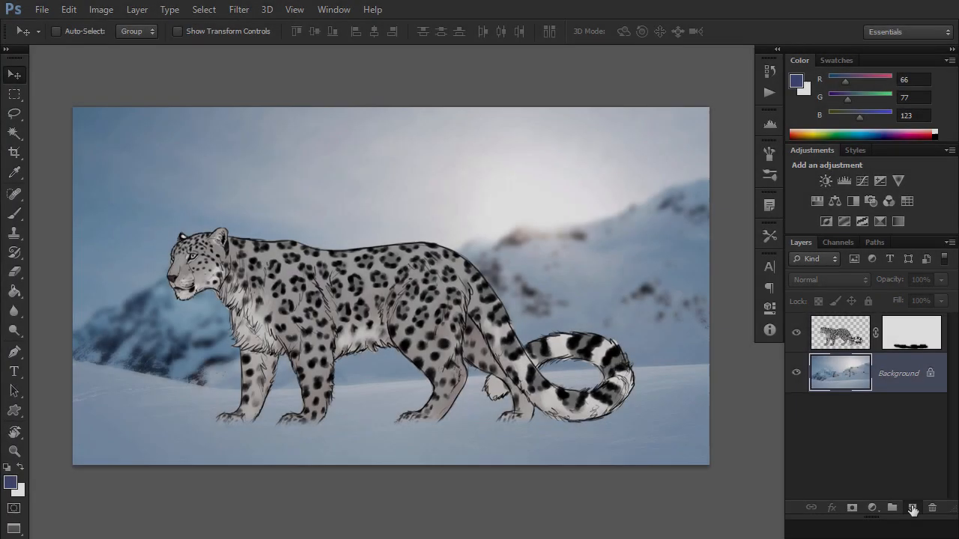
Add a new empty layer above the background for the blue Multiply tint.
click(913, 508)
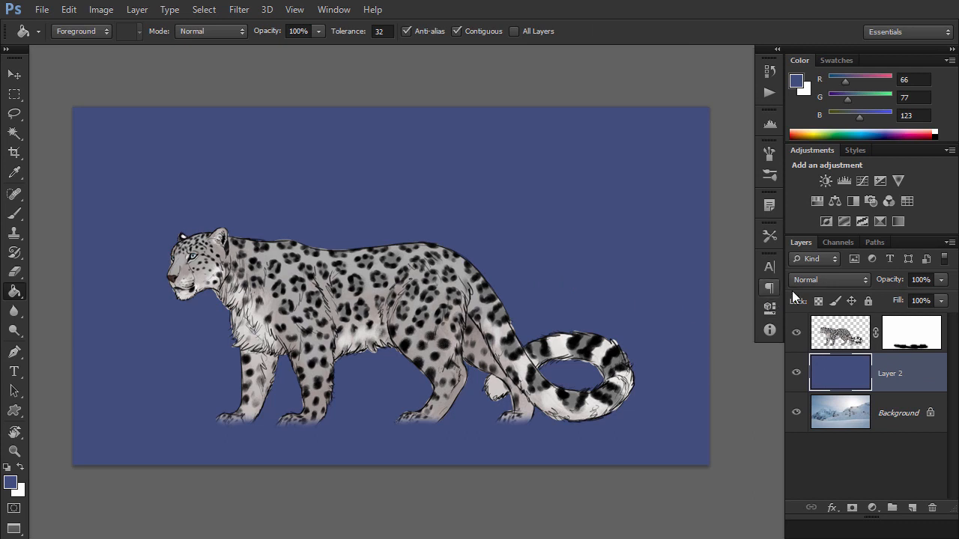
click(824, 279)
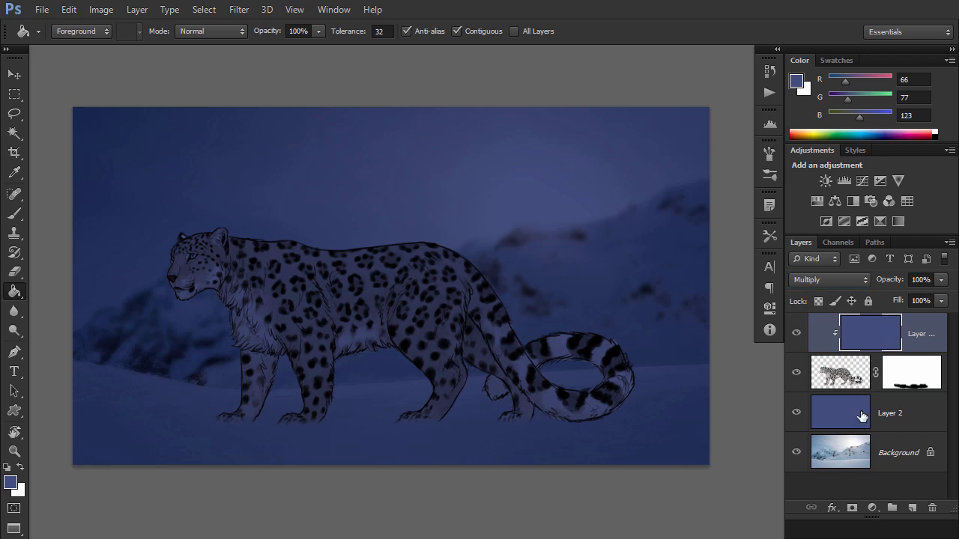
click(927, 333)
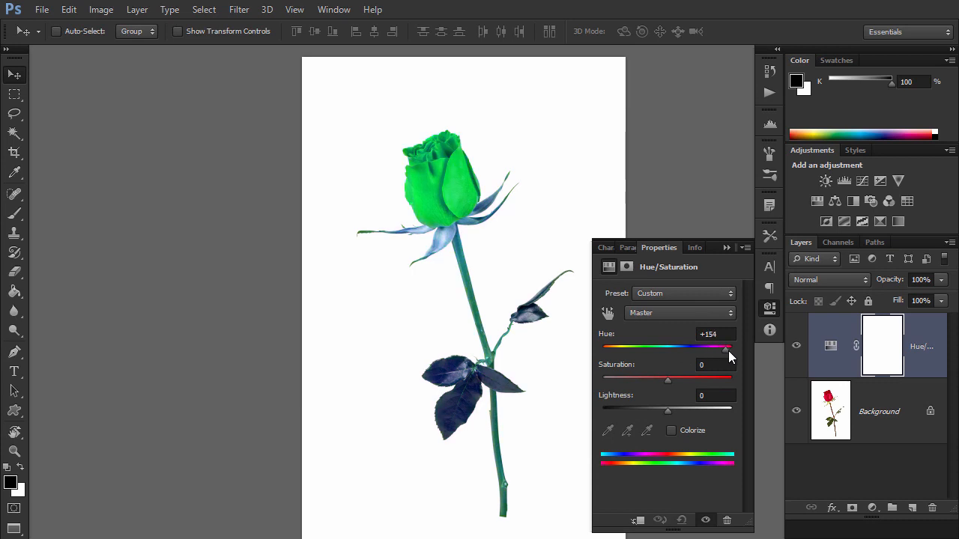
Drag the Hue slider to recolour the rose, then paint the bud back in on the adjustment mask.
drag(726, 346, 605, 346)
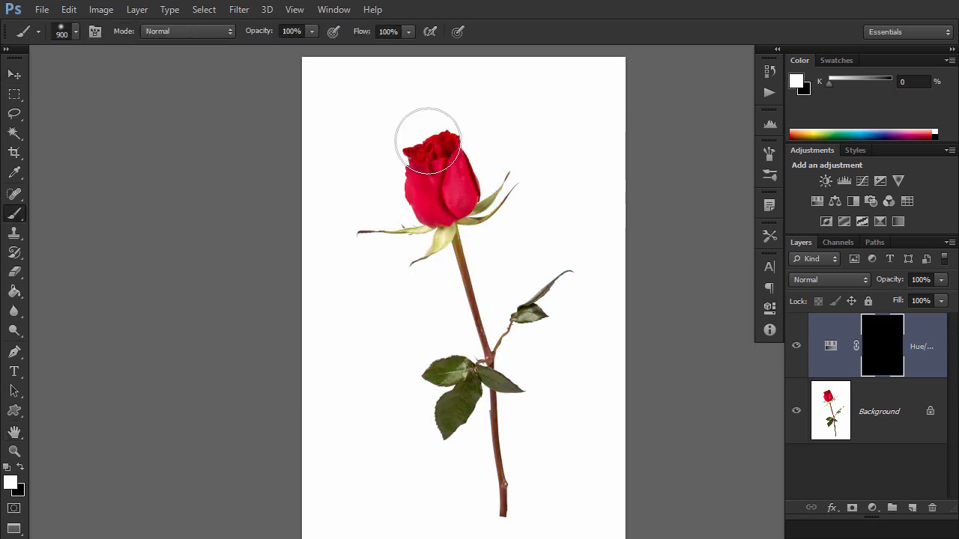
drag(428, 143, 438, 184)
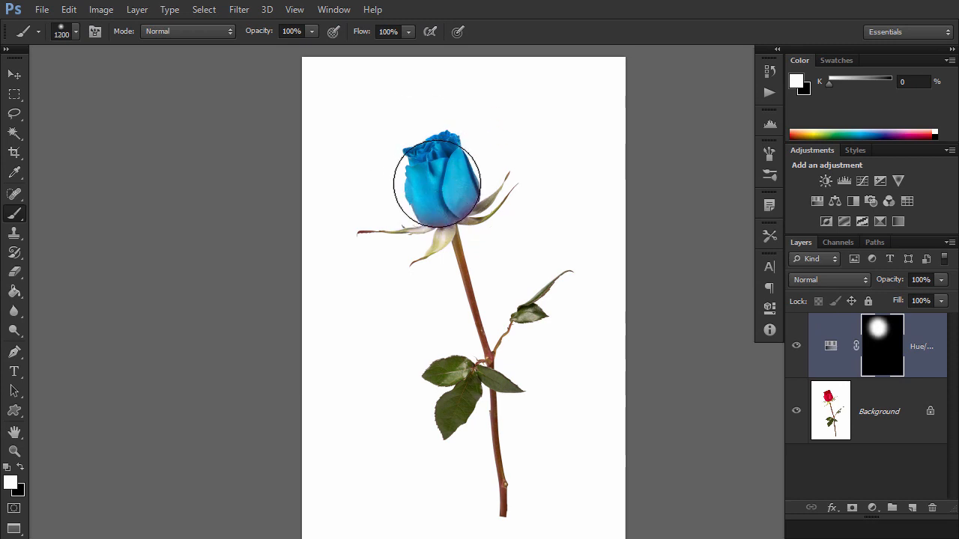